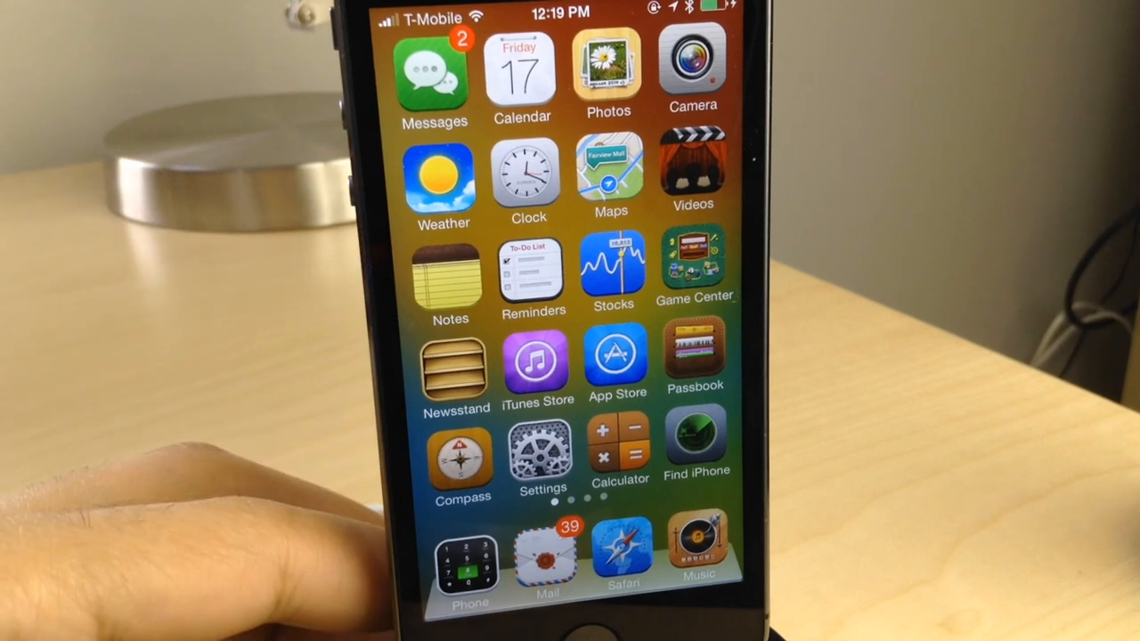
Swipe left through home screen pages to the page with iBooks, Fantastical and 1Password
scroll("left", 3)
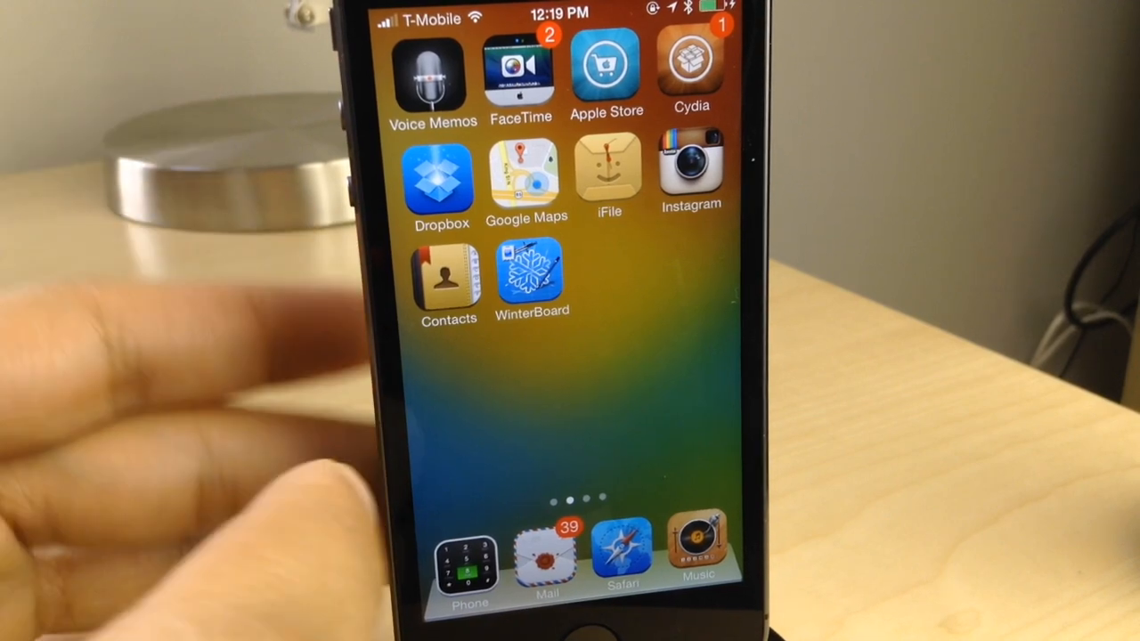
scroll("left", 3)
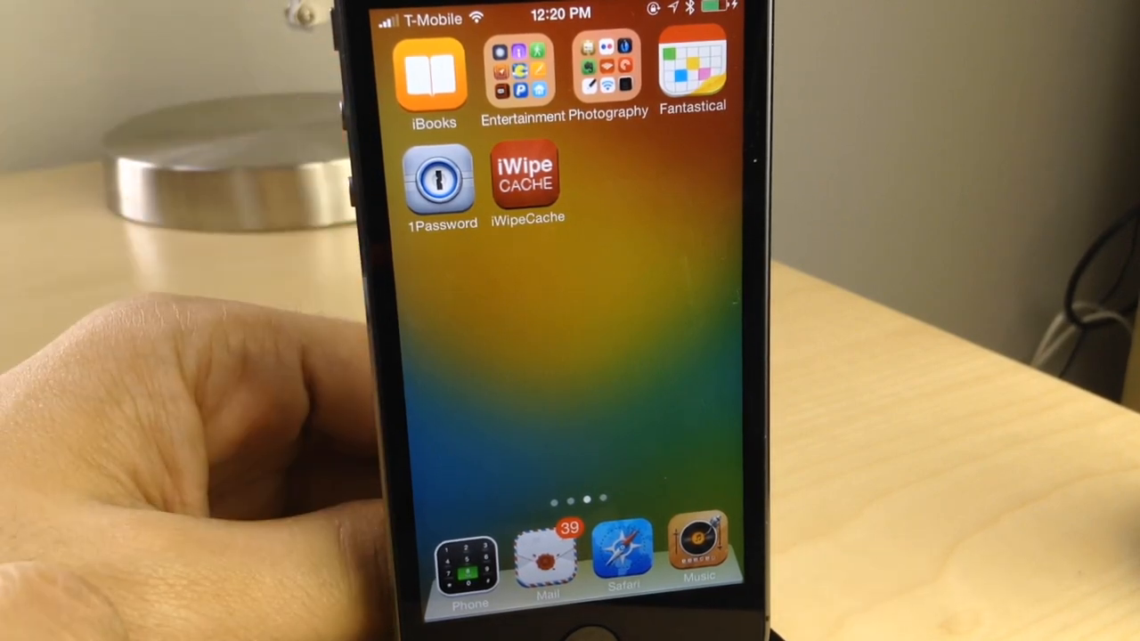
Return to the second home page and launch WinterBoard
scroll("left", 3)
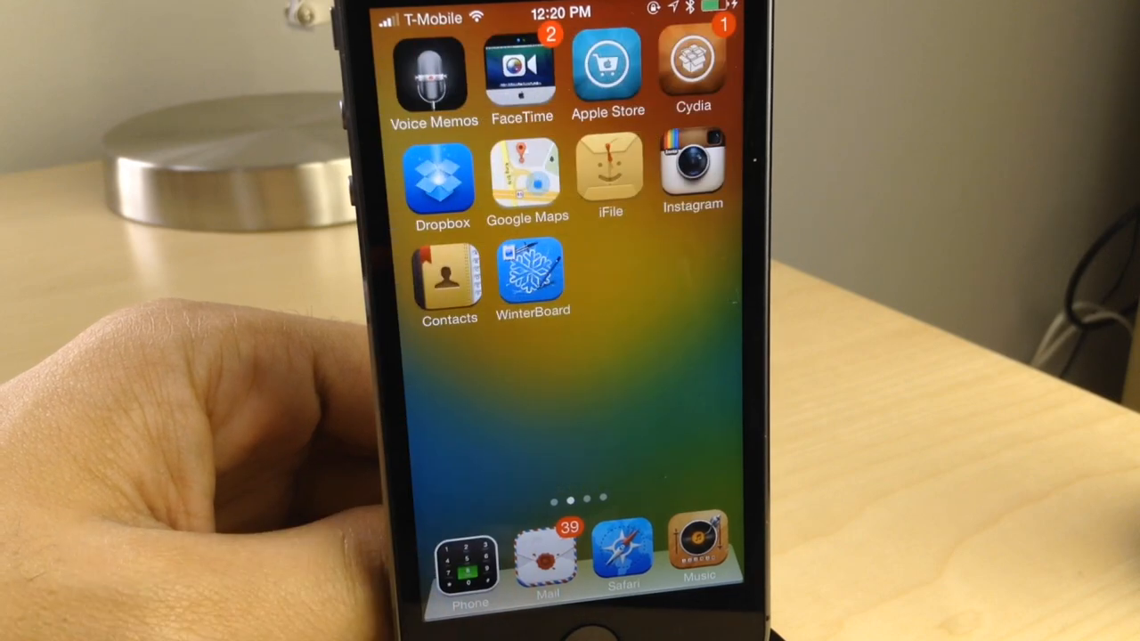
left_click(525, 174)
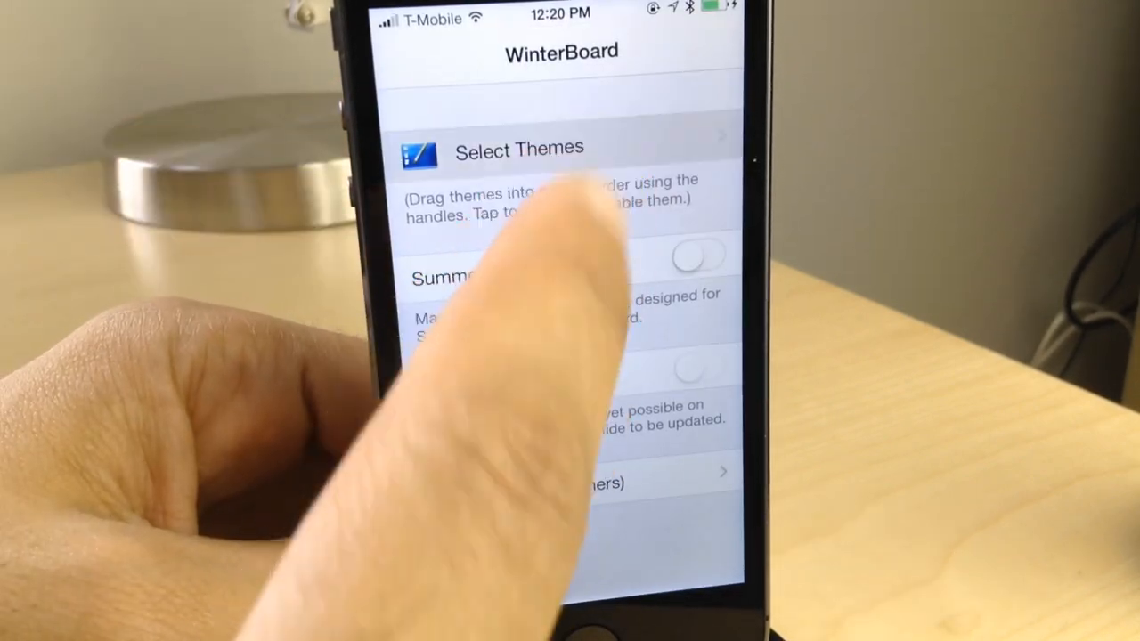
Open WinterBoard's Select Themes list
left_click(518, 149)
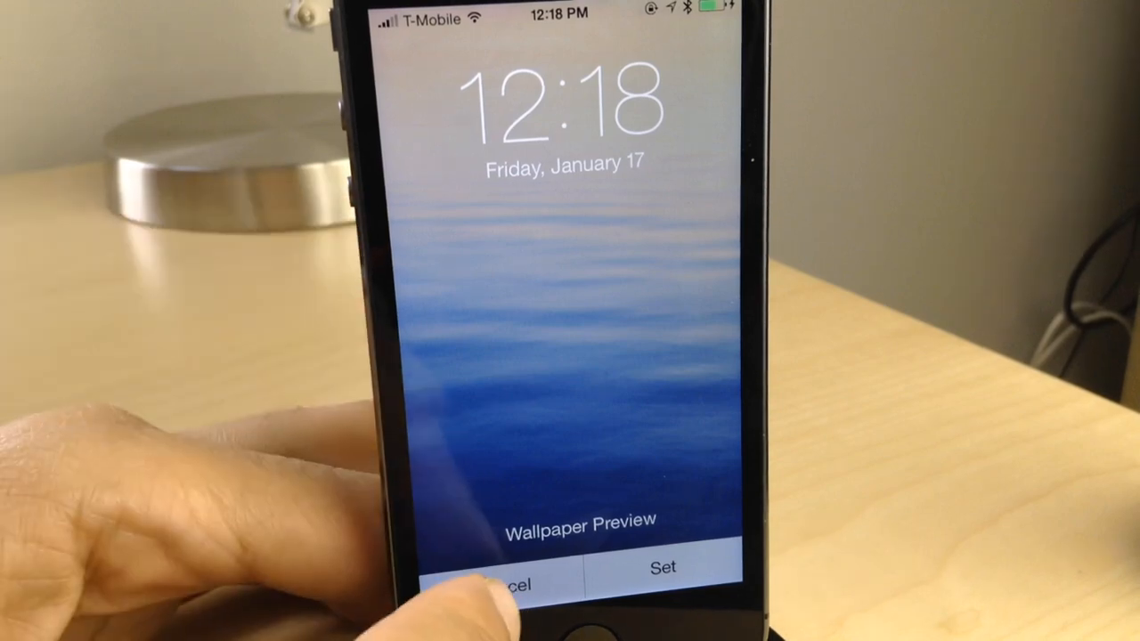
Preview and dismiss the water, daisy and plain white wallpapers
left_click(515, 585)
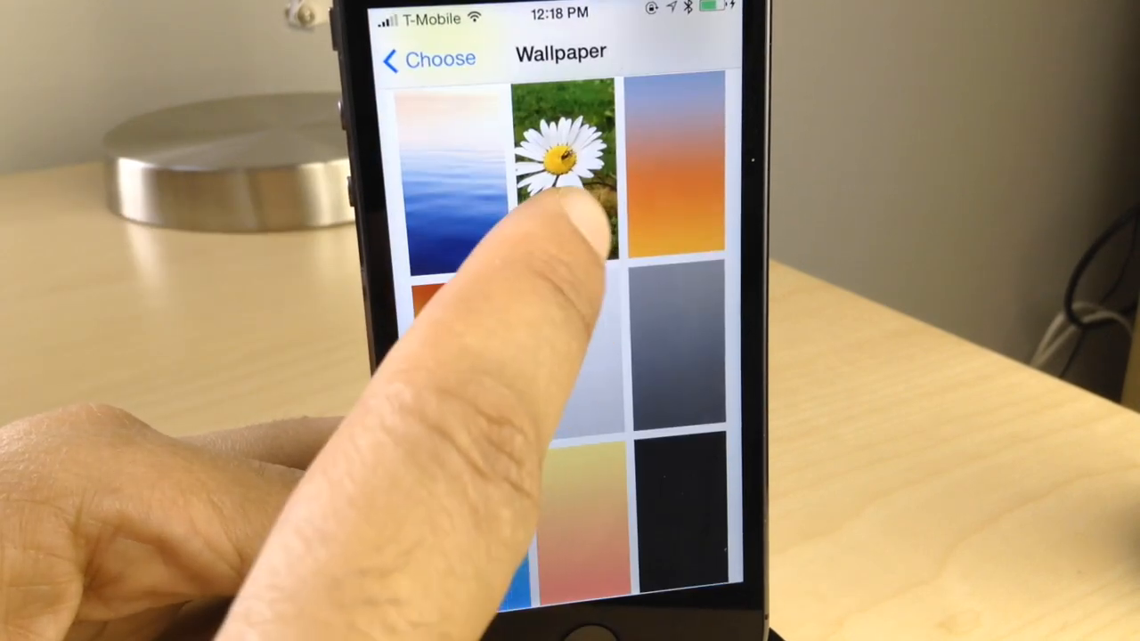
left_click(561, 156)
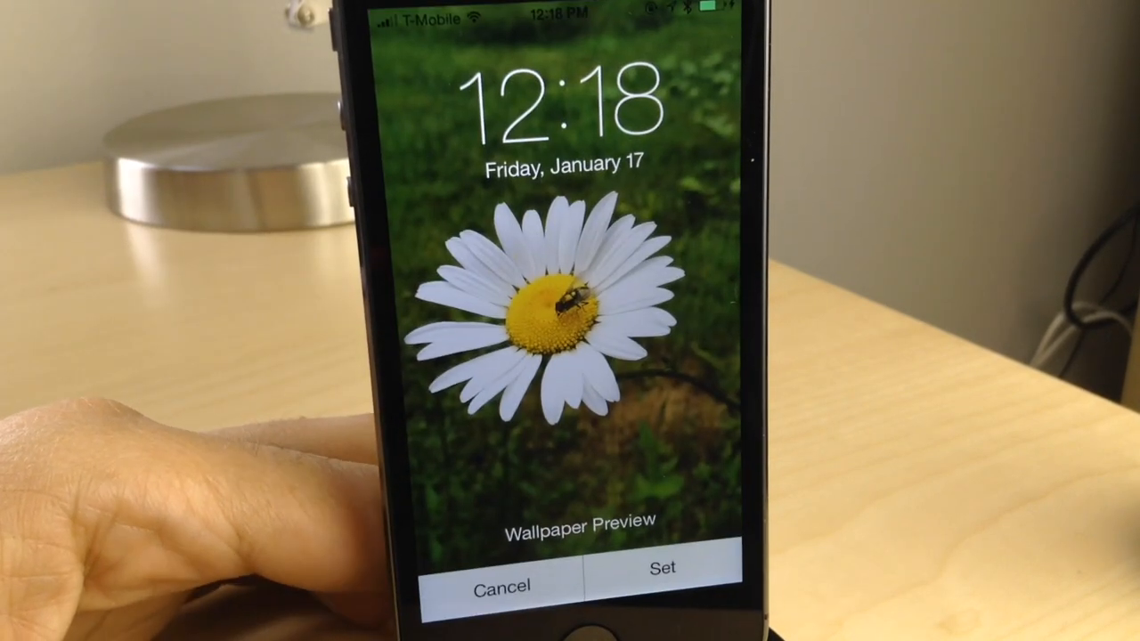
left_click(502, 585)
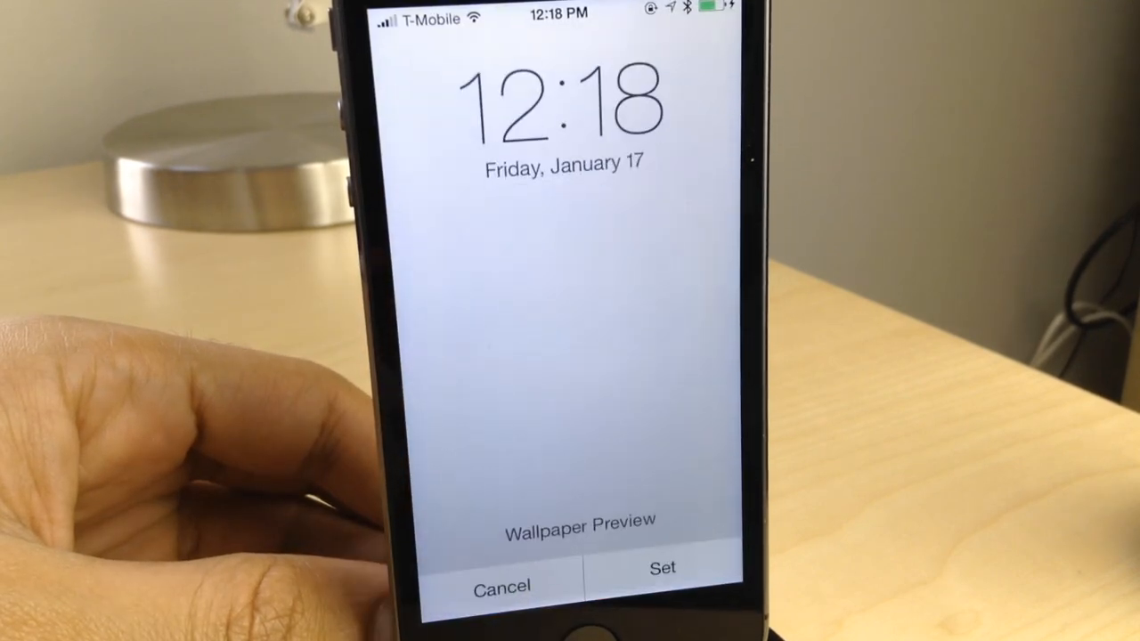
left_click(502, 586)
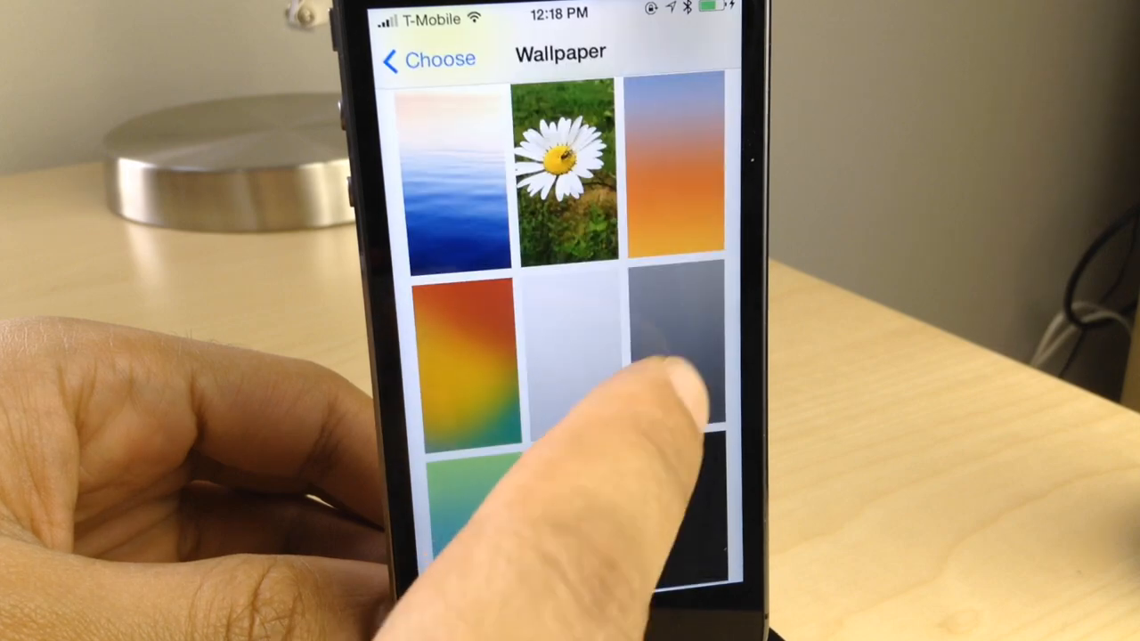
Preview the peach gradient and black wallpapers, then set the gradient as home screen wallpaper
left_click(672, 356)
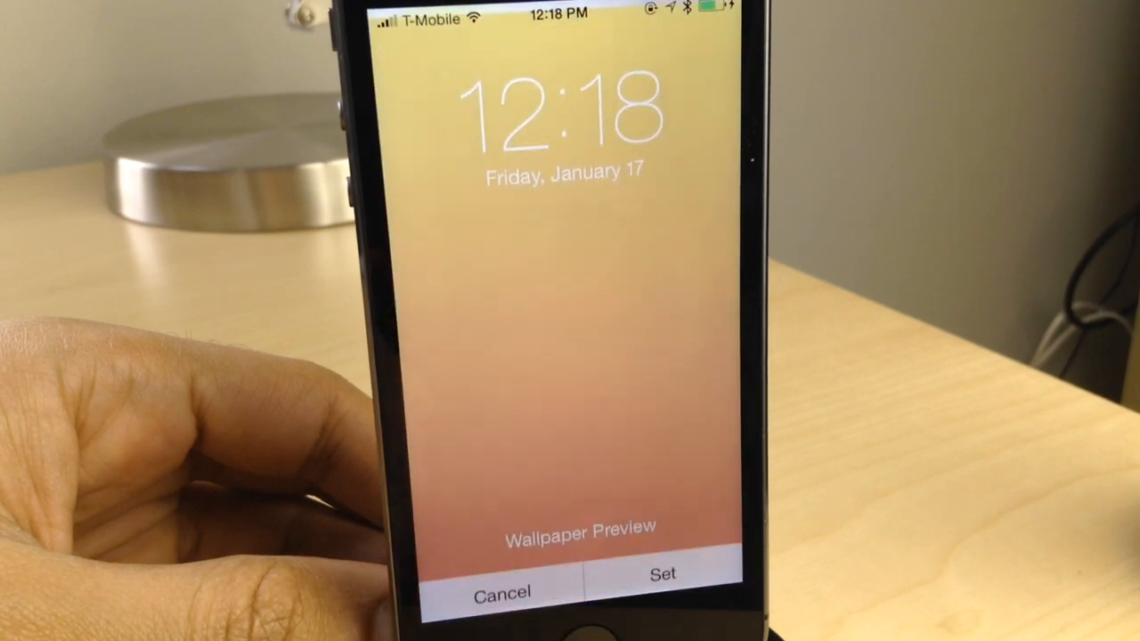
left_click(503, 595)
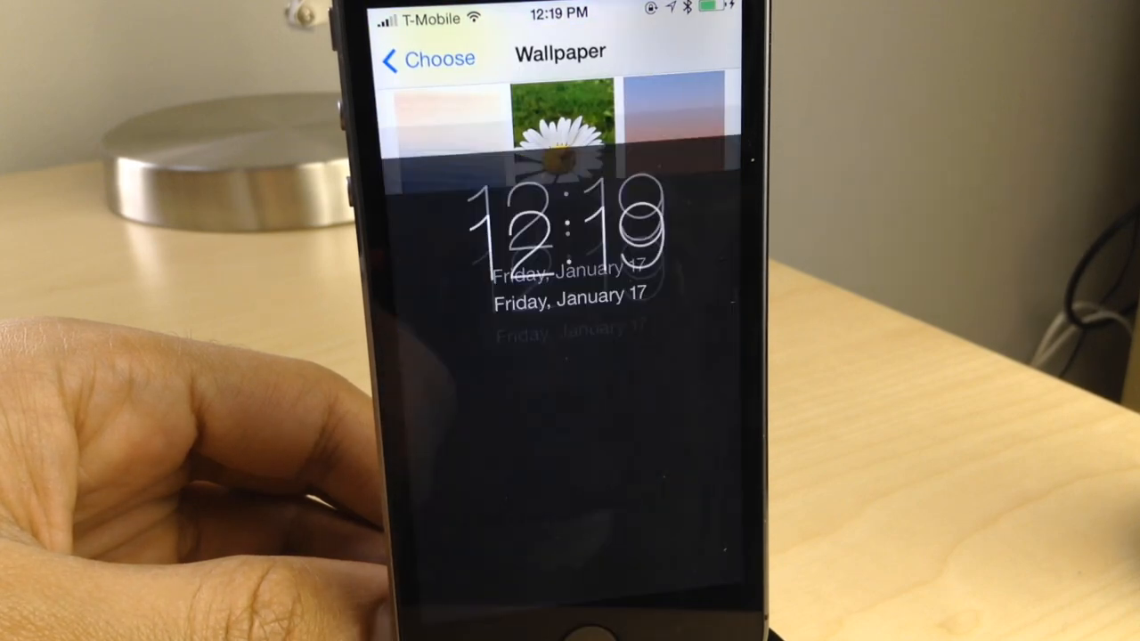
left_click(561, 121)
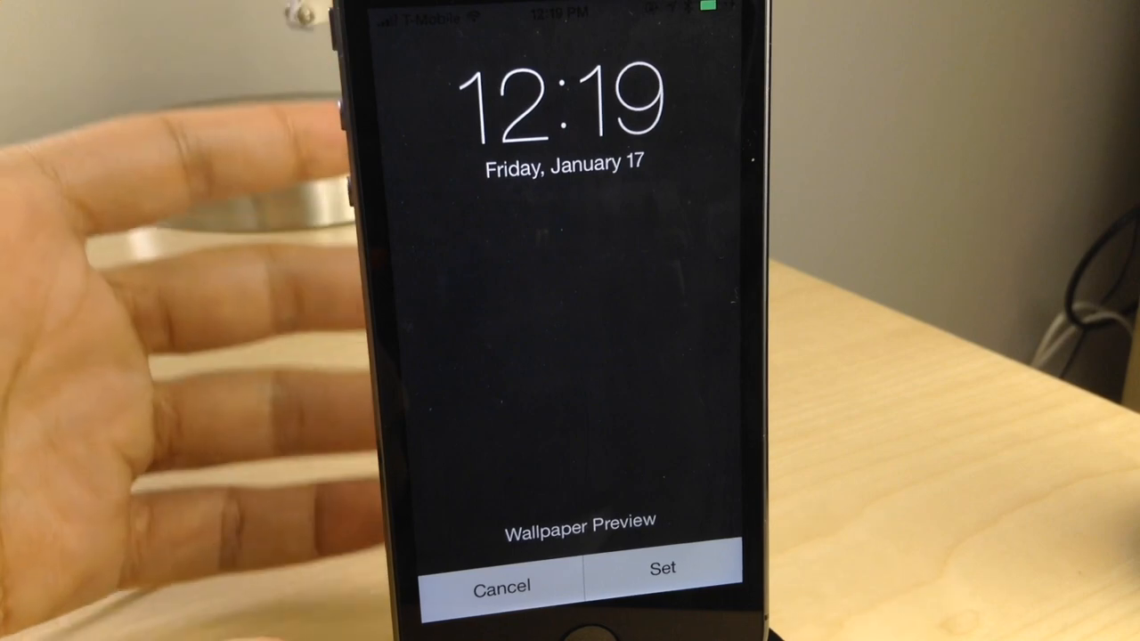
left_click(501, 586)
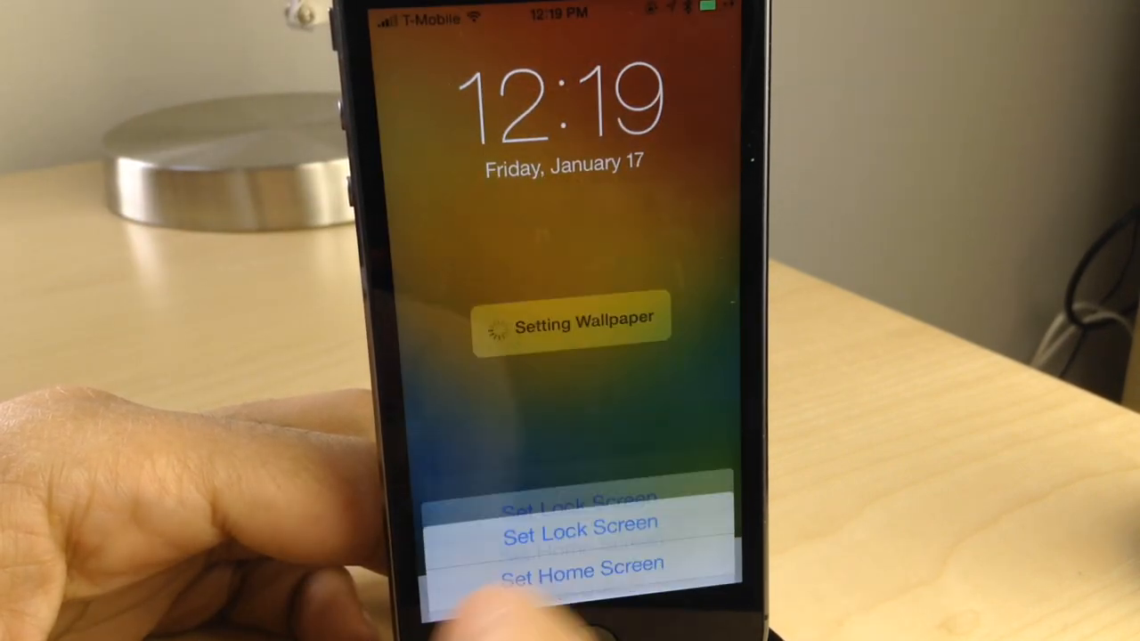
left_click(581, 563)
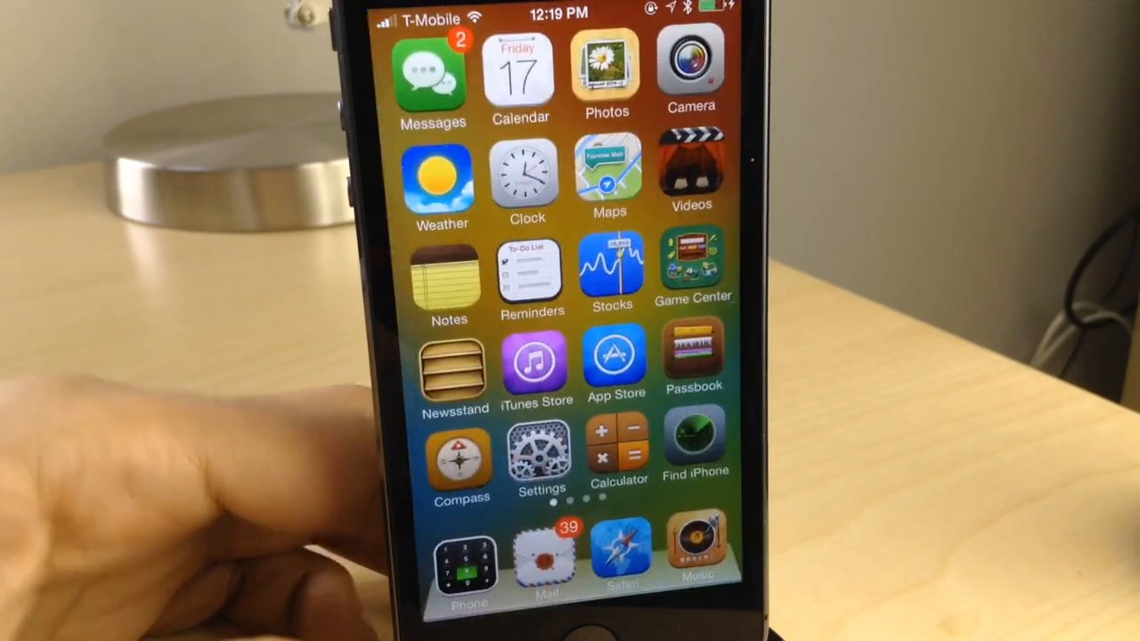